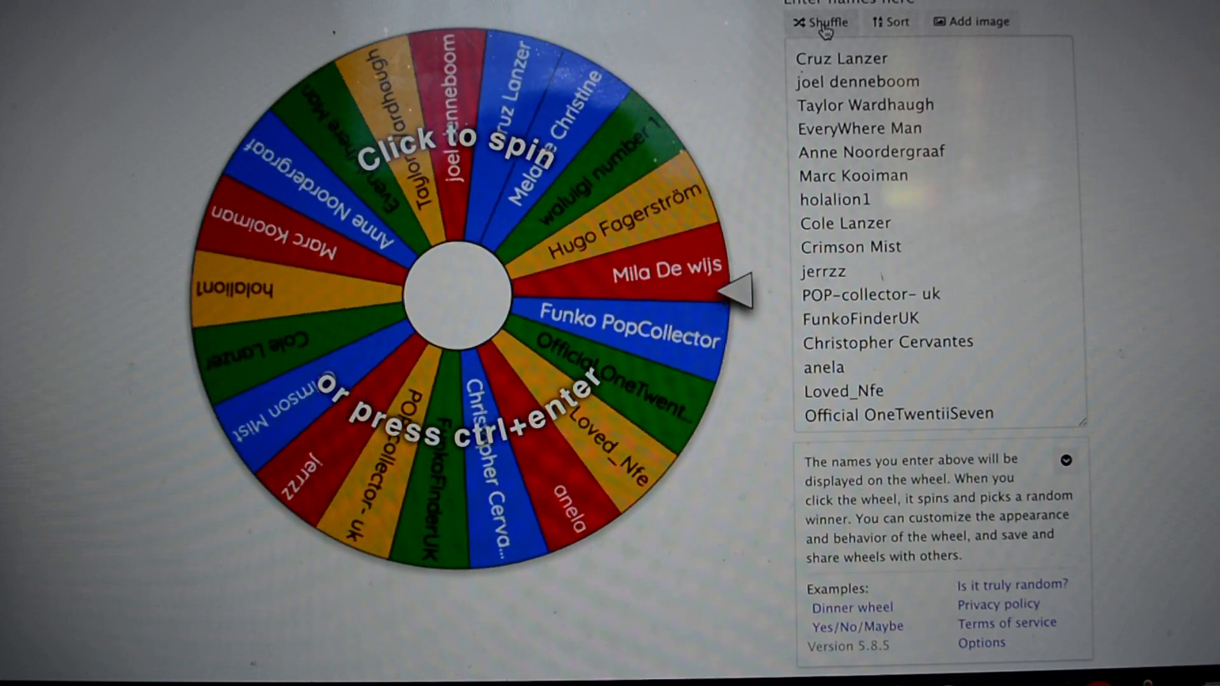
# Reshuffle the commenters' names several times into a new random order on the wheel
pyautogui.click(459, 292)
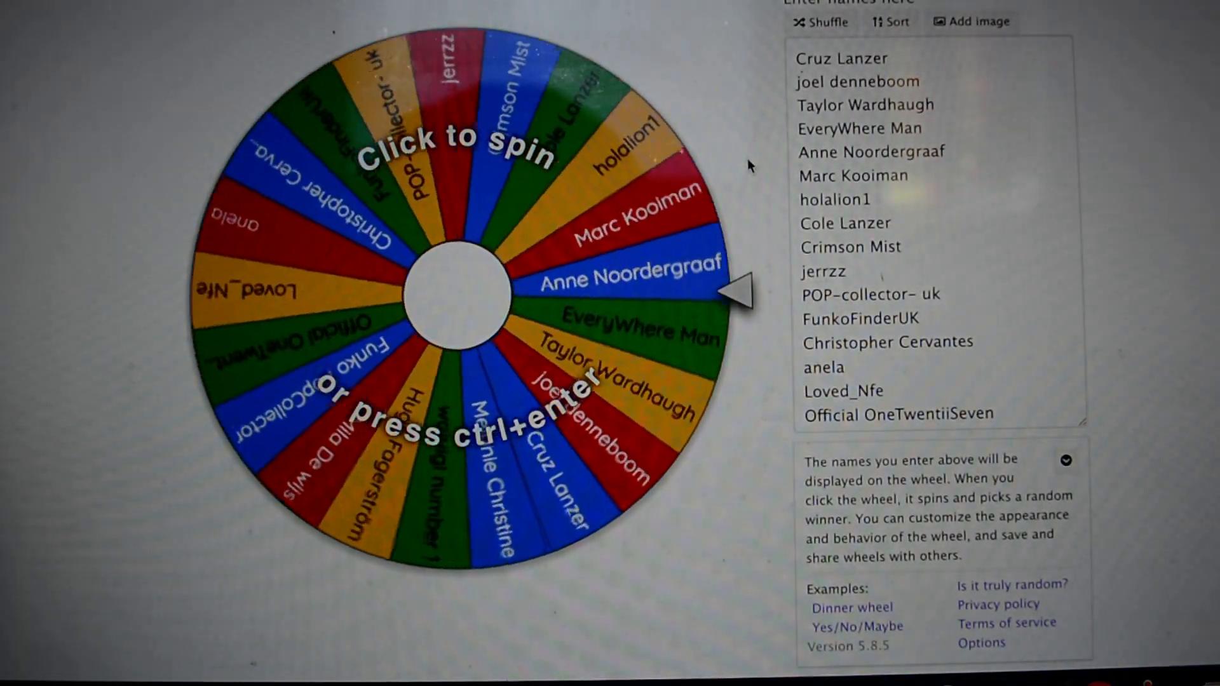
pyautogui.click(823, 21)
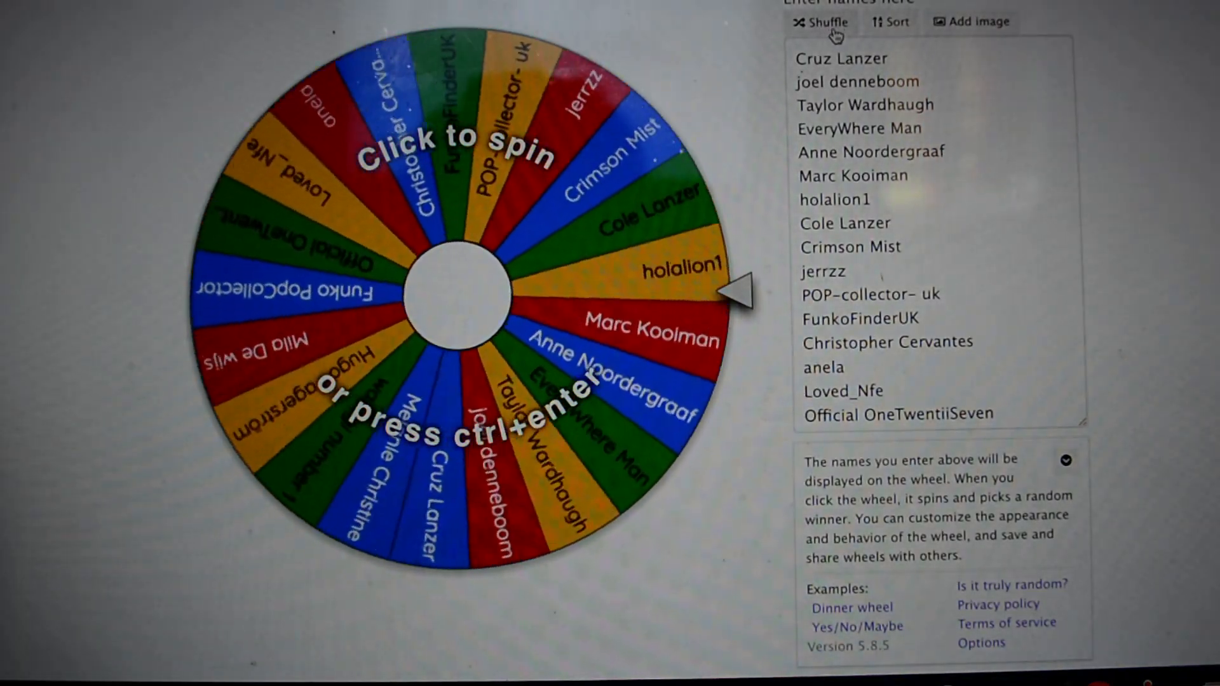
pyautogui.click(822, 22)
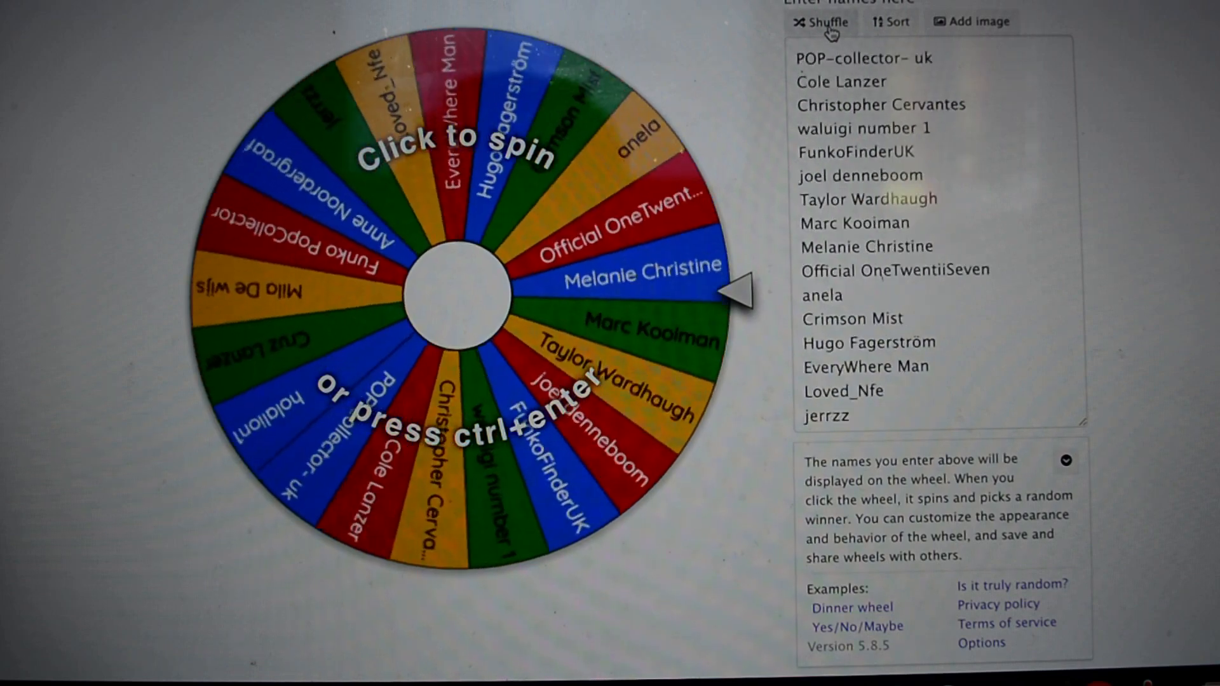
pyautogui.click(822, 22)
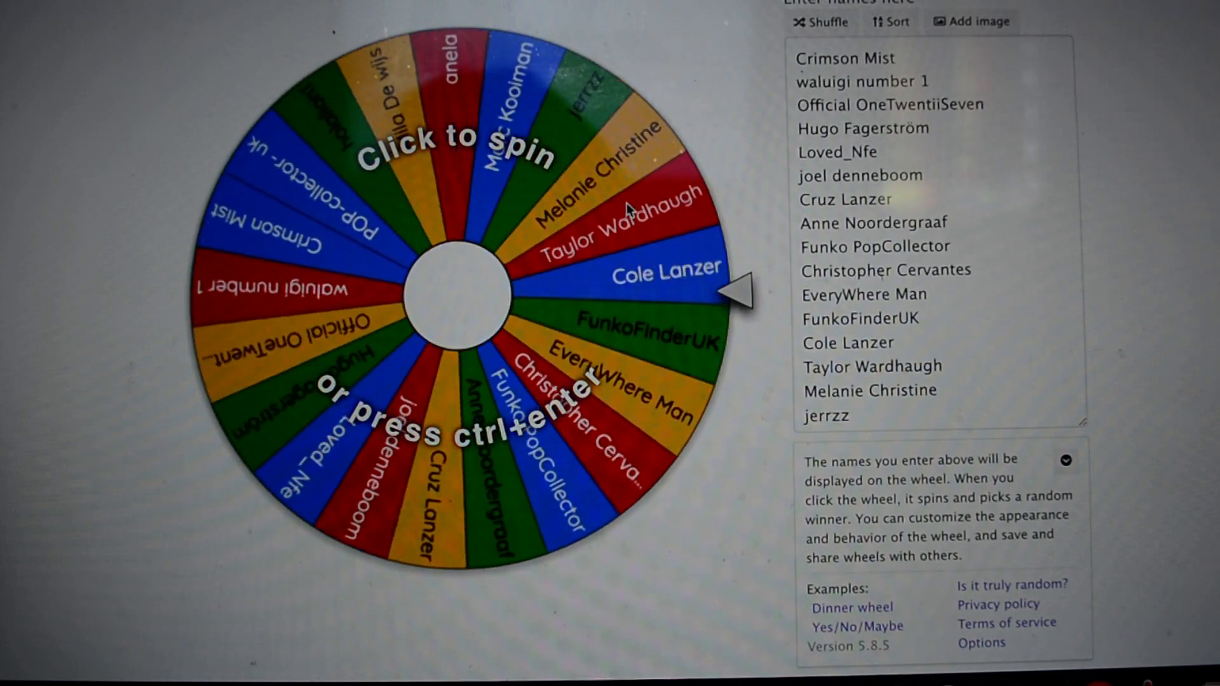
# Spin the wheel and let it stop on a random winner, celebrated with confetti
pyautogui.click(466, 292)
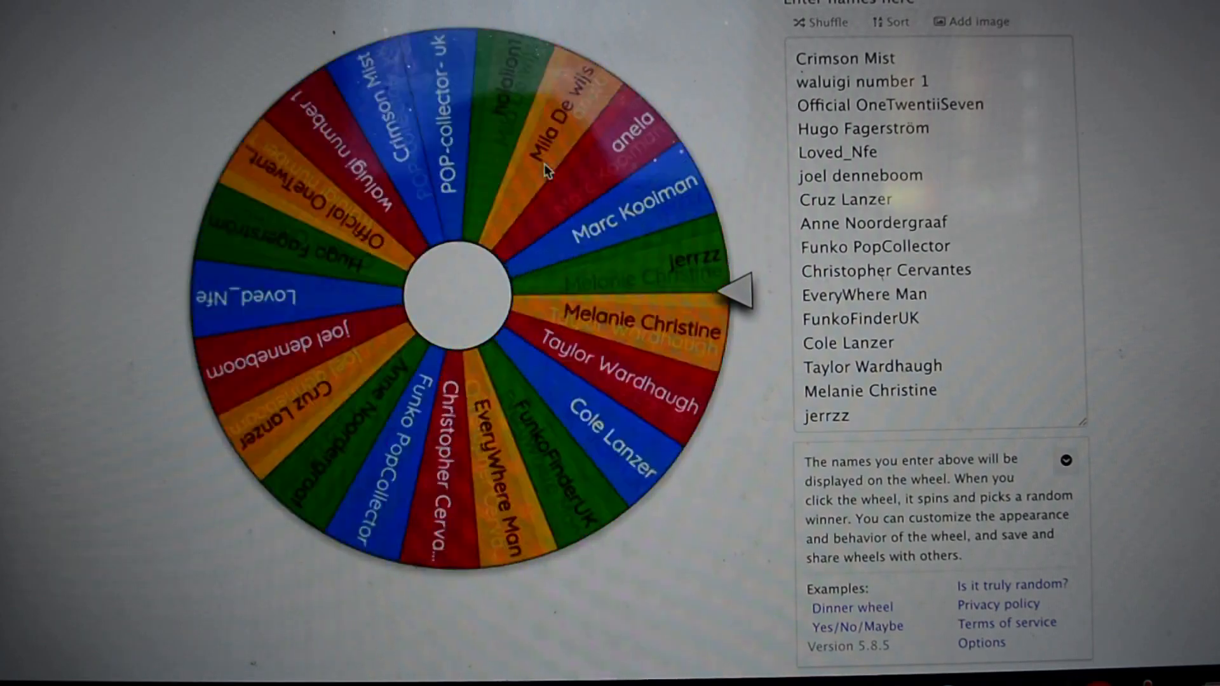
pyautogui.click(459, 297)
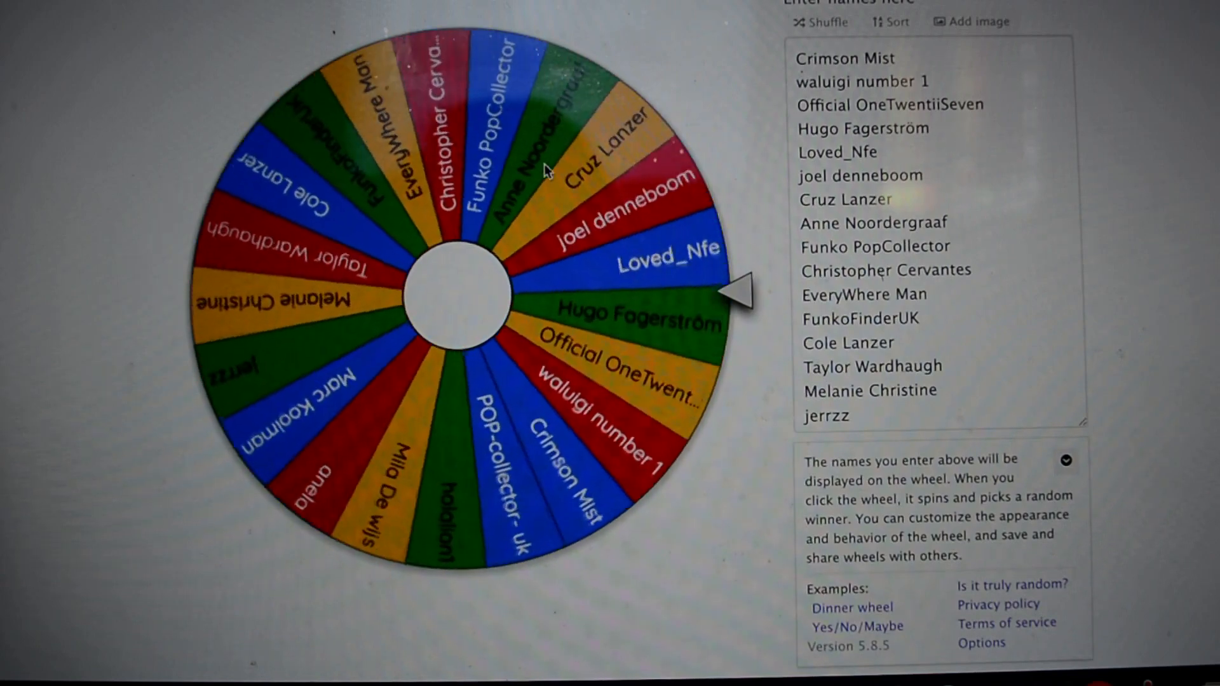
pyautogui.click(459, 296)
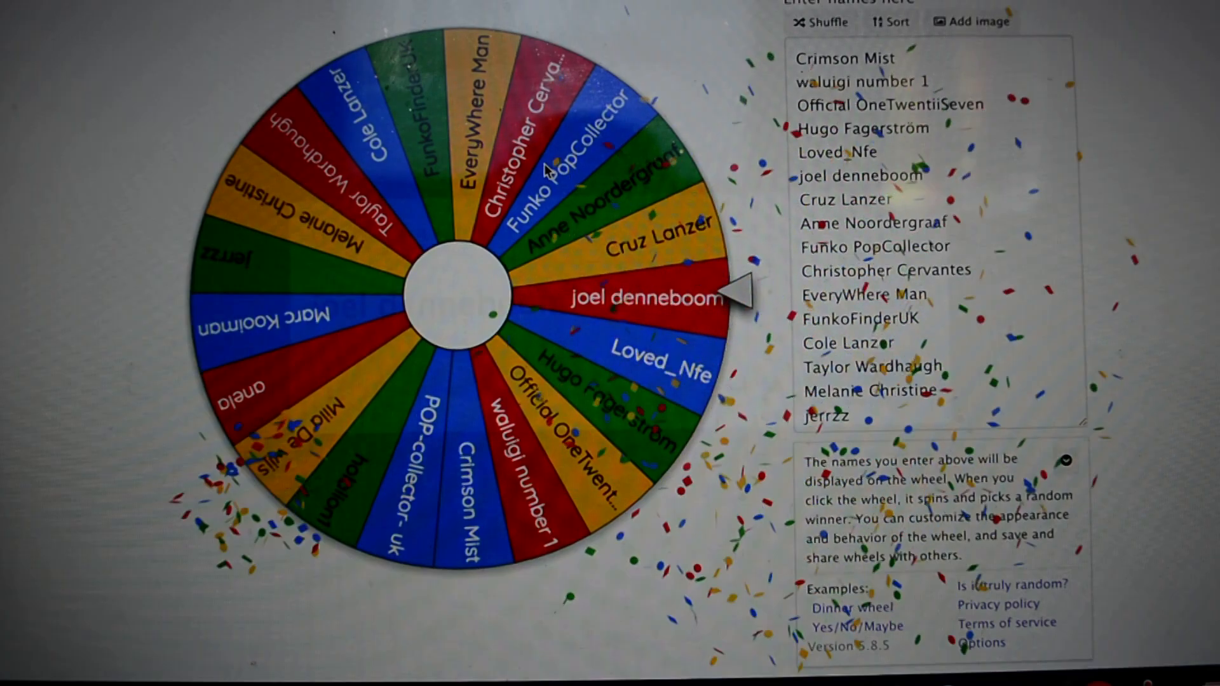
pyautogui.click(491, 304)
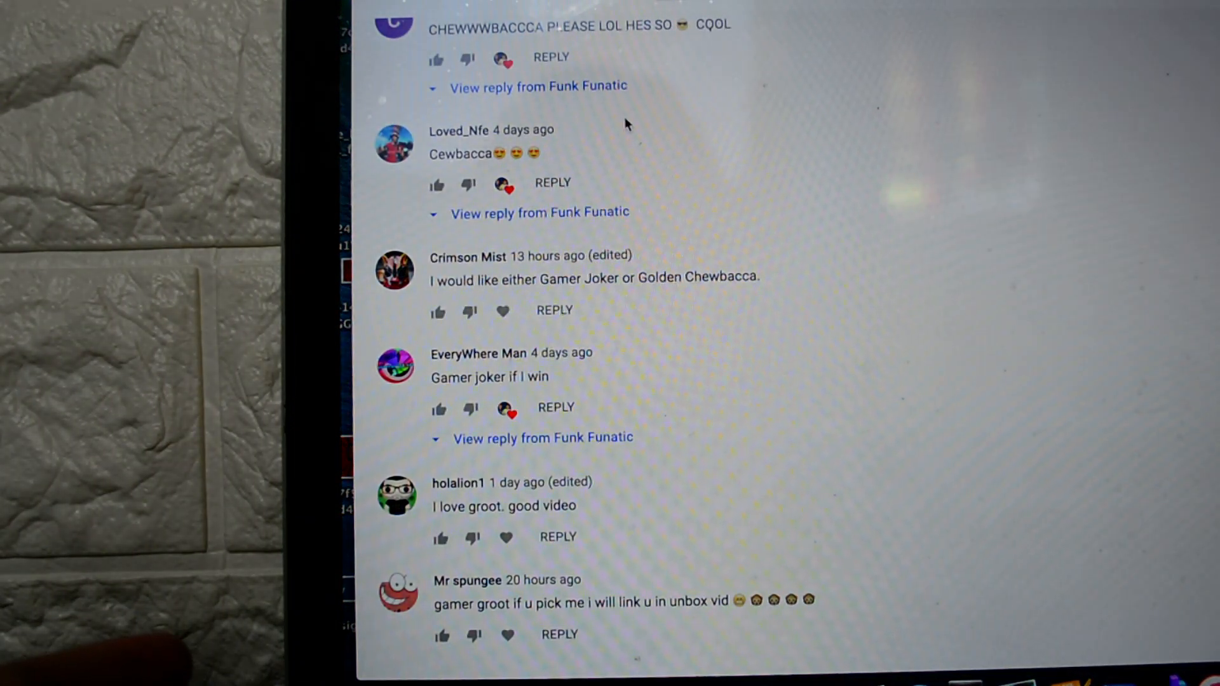
pyautogui.scroll(3)
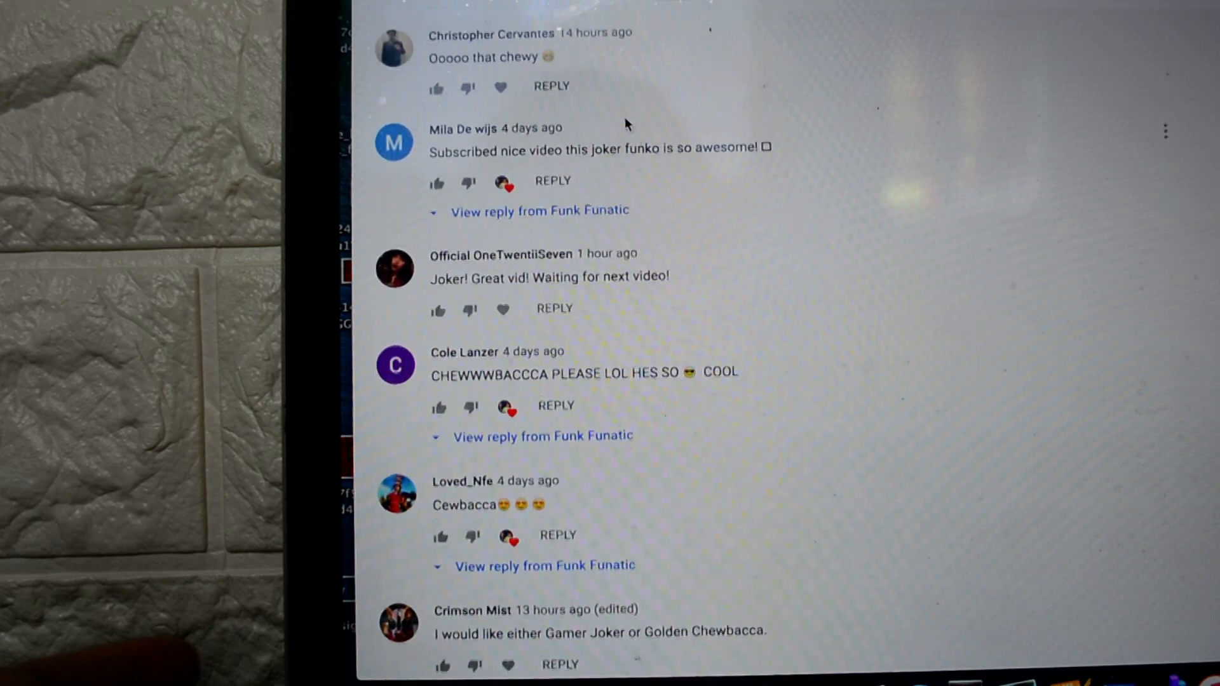
pyautogui.scroll(3)
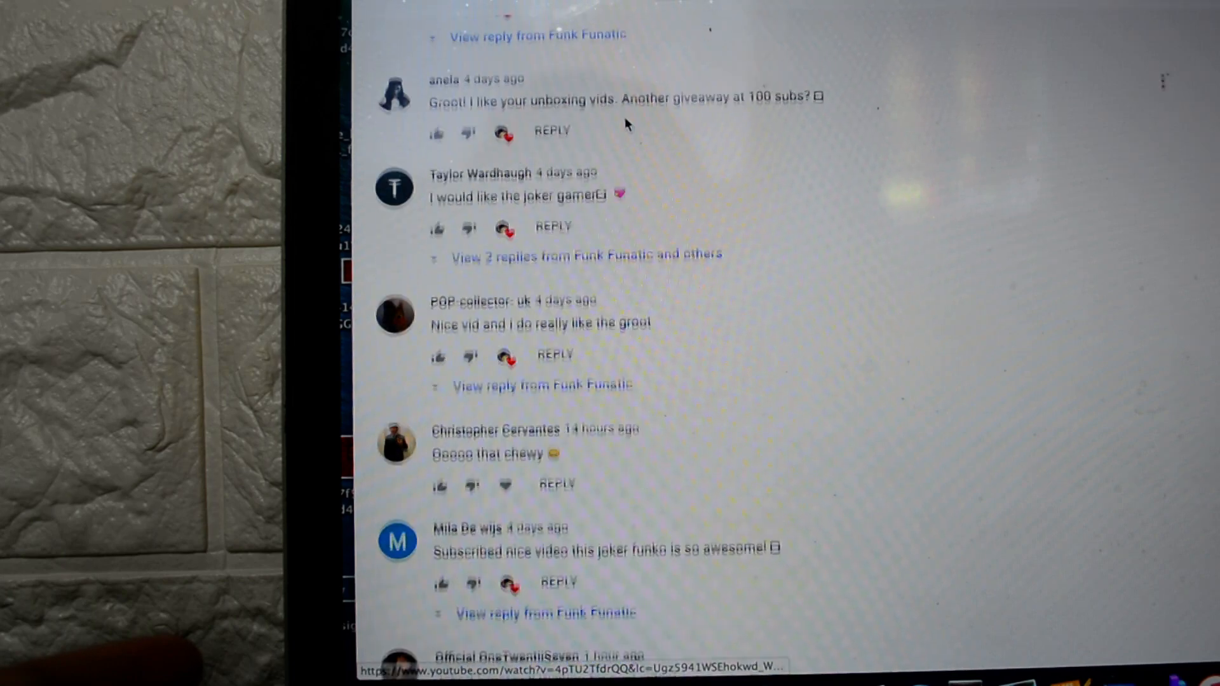
pyautogui.scroll(3)
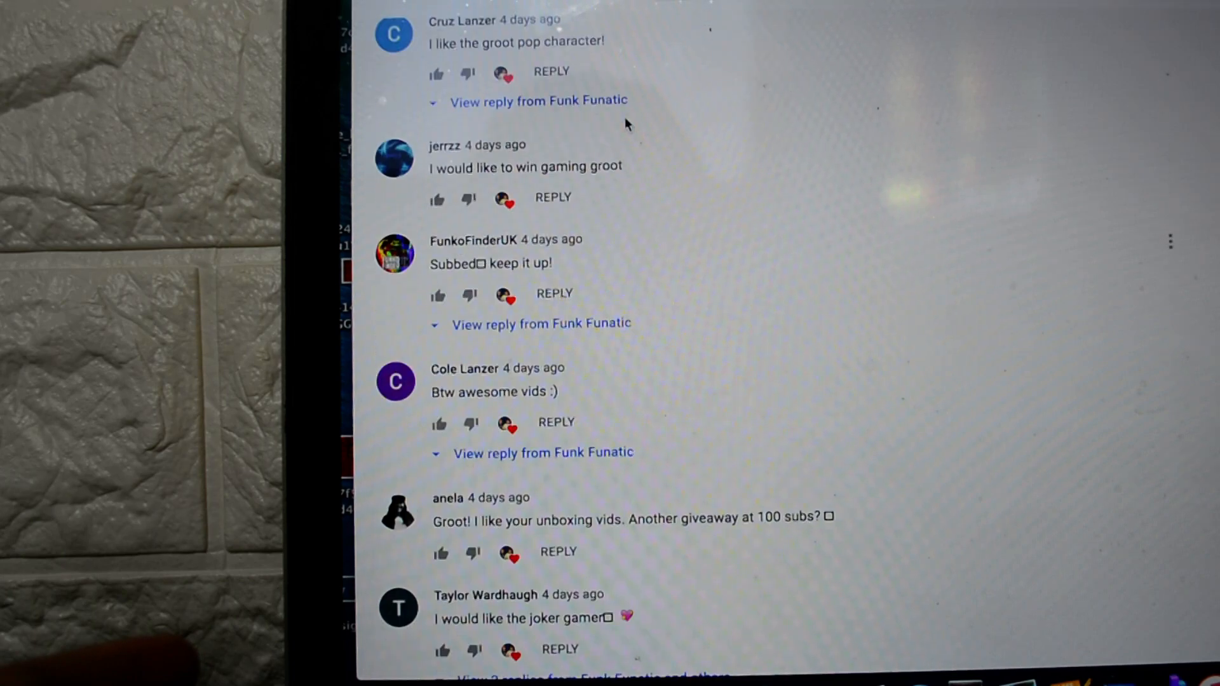
pyautogui.scroll(3)
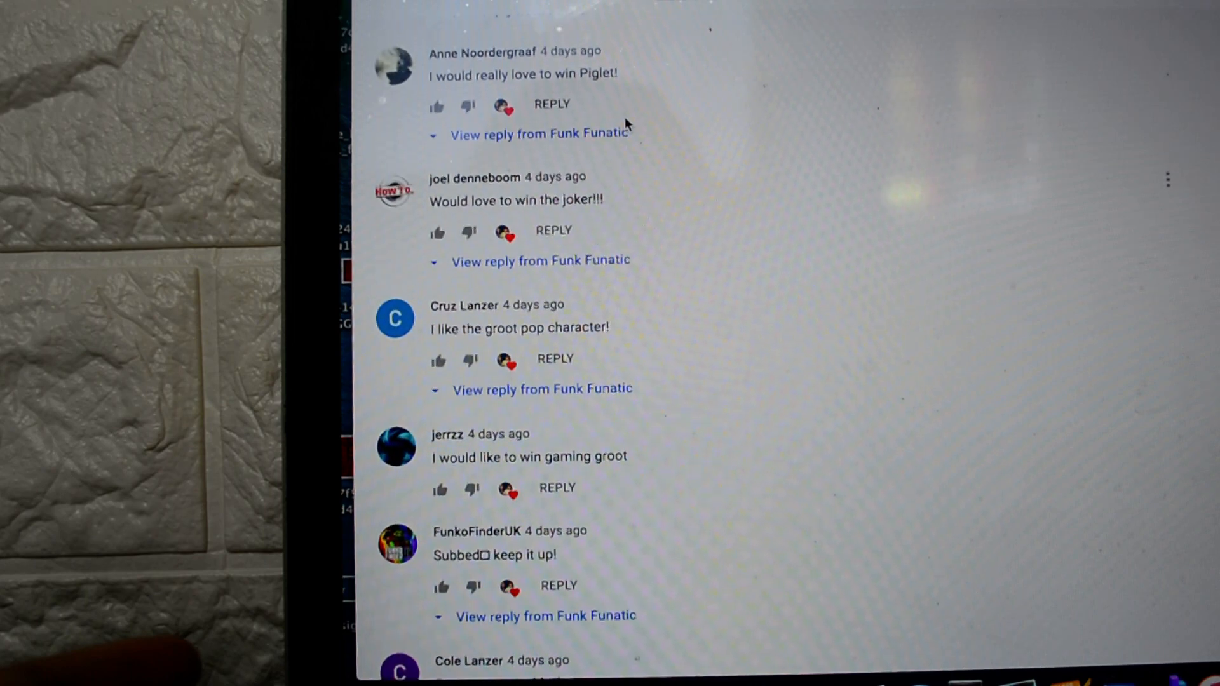